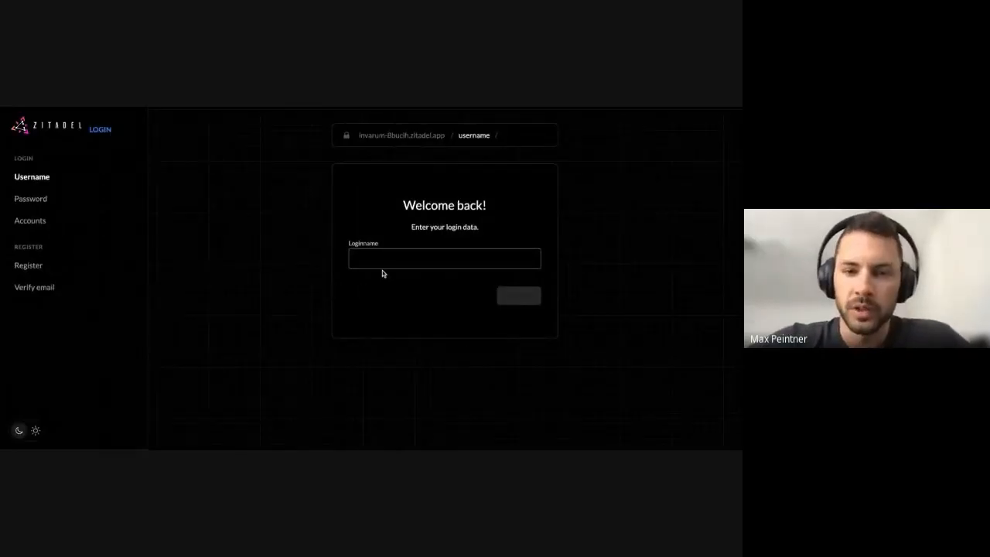
Sign in the first account with login name 'max@' and its password to reach the Accounts page
click(444, 258)
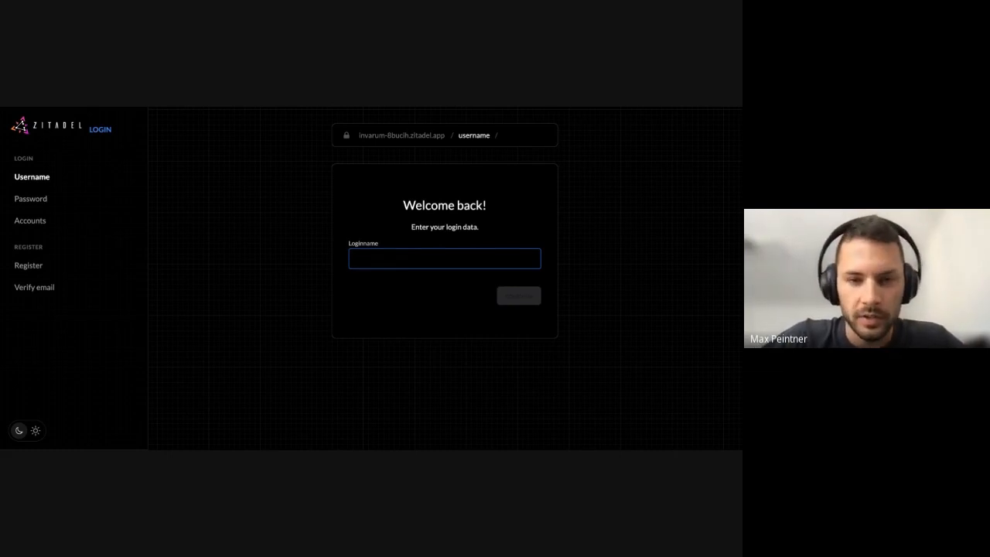
text(max@)
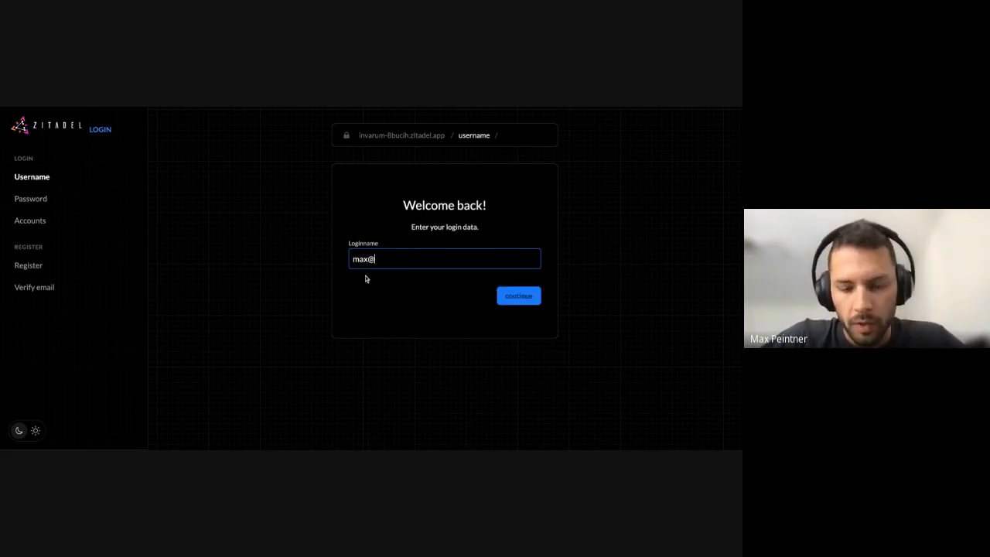
click(519, 295)
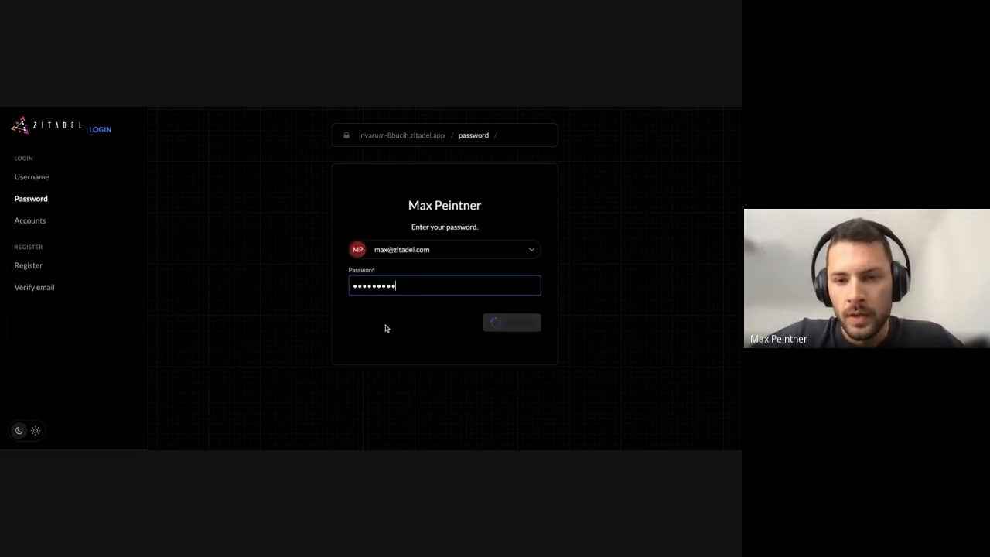
click(511, 322)
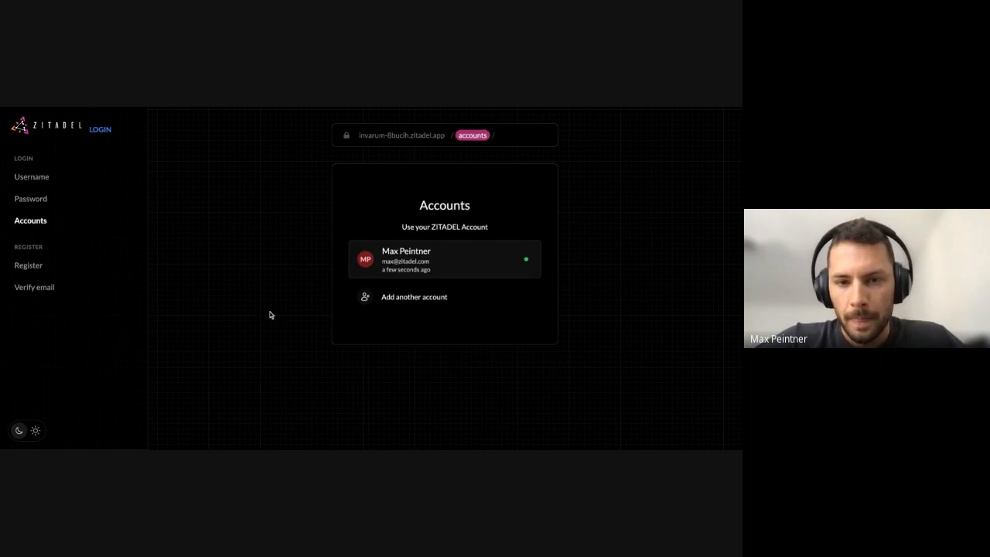
mouse_move(458, 272)
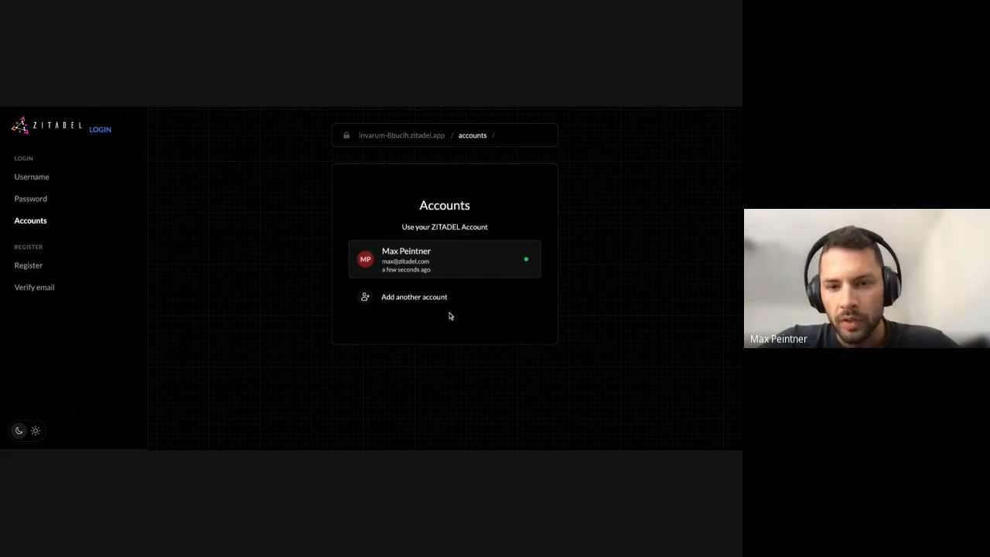
click(415, 297)
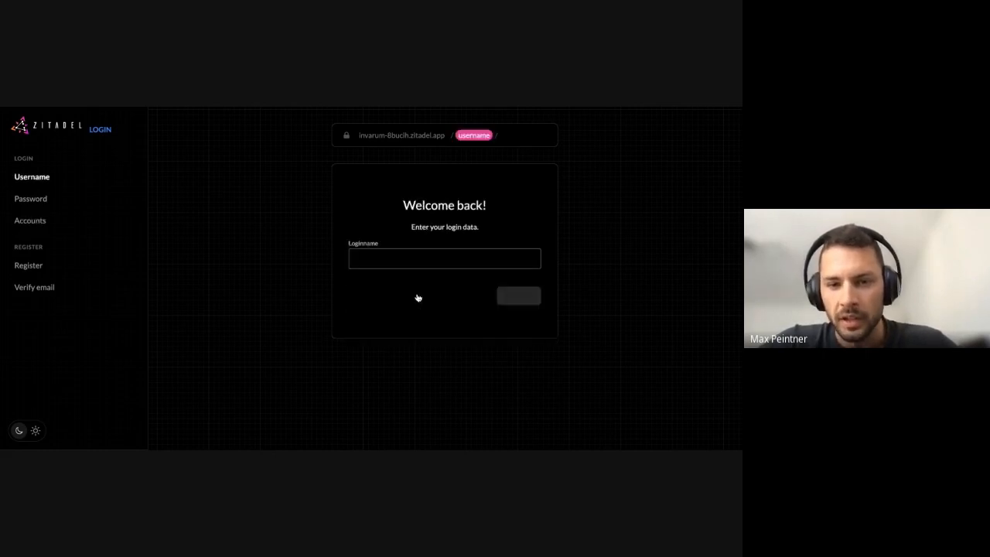
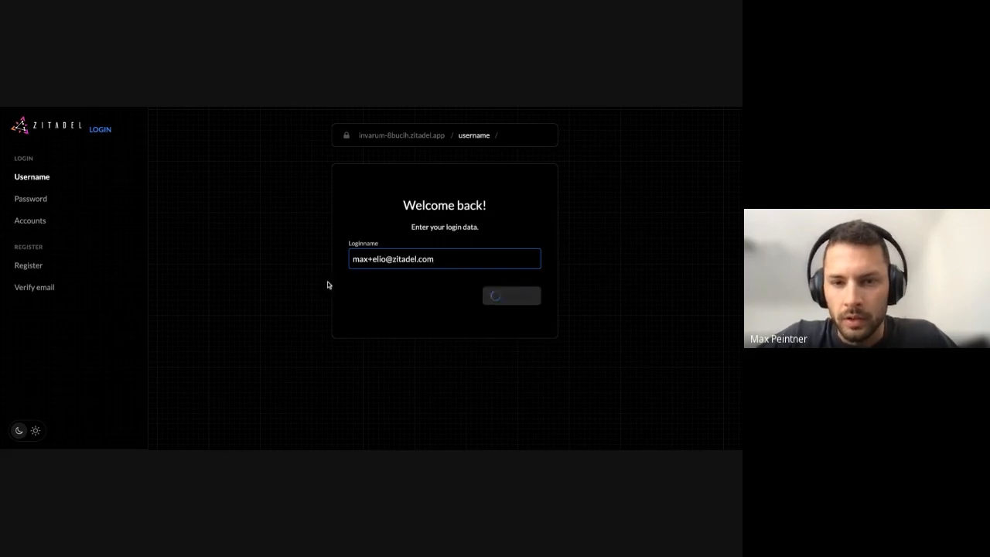
click(511, 295)
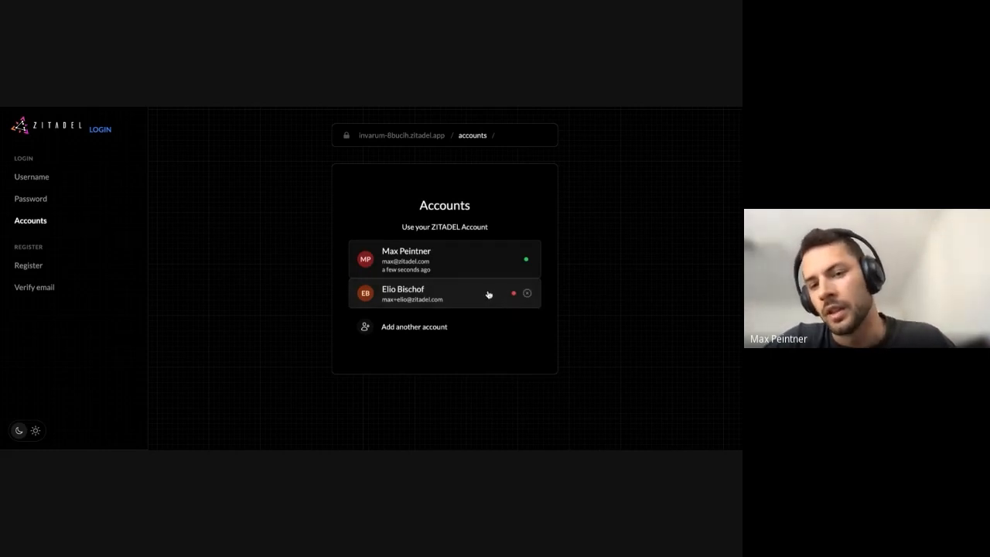
mouse_move(405, 266)
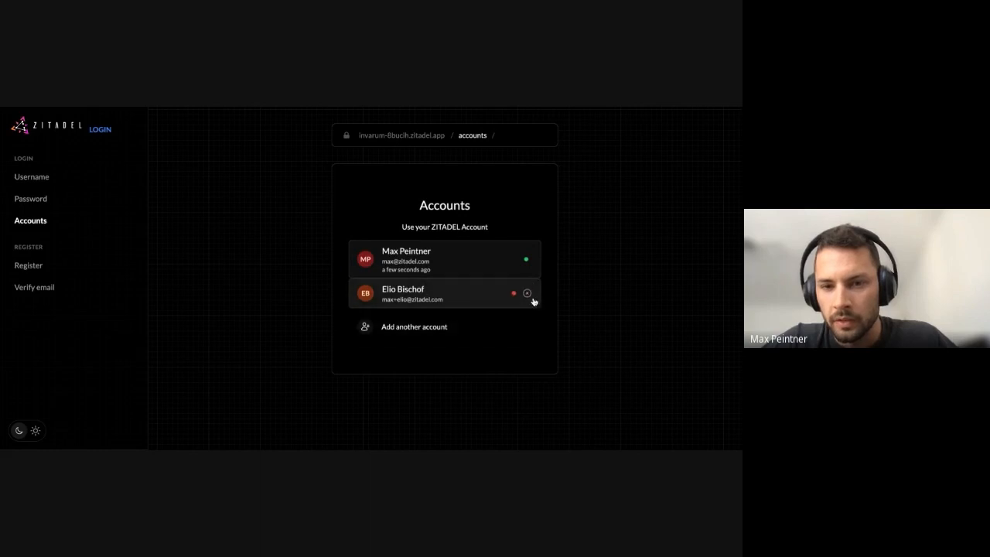
Remove the unfinished second session and re-add the account starting with 'max+eli'
click(527, 294)
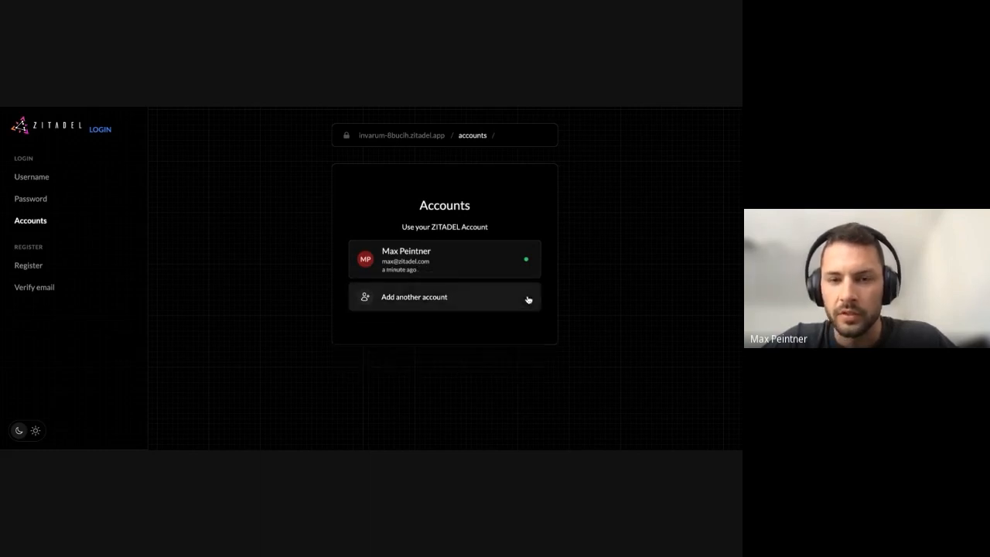
click(446, 297)
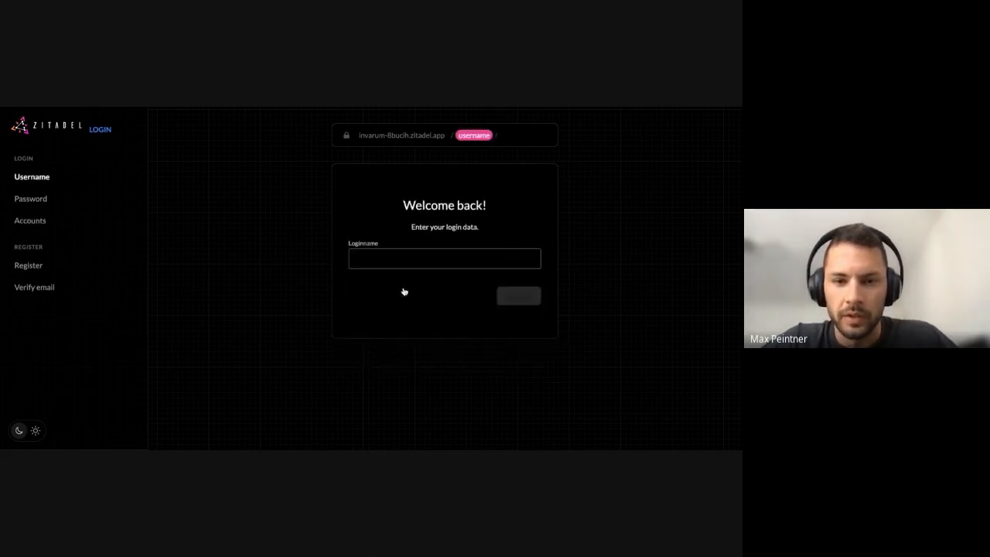
text(max+eli)
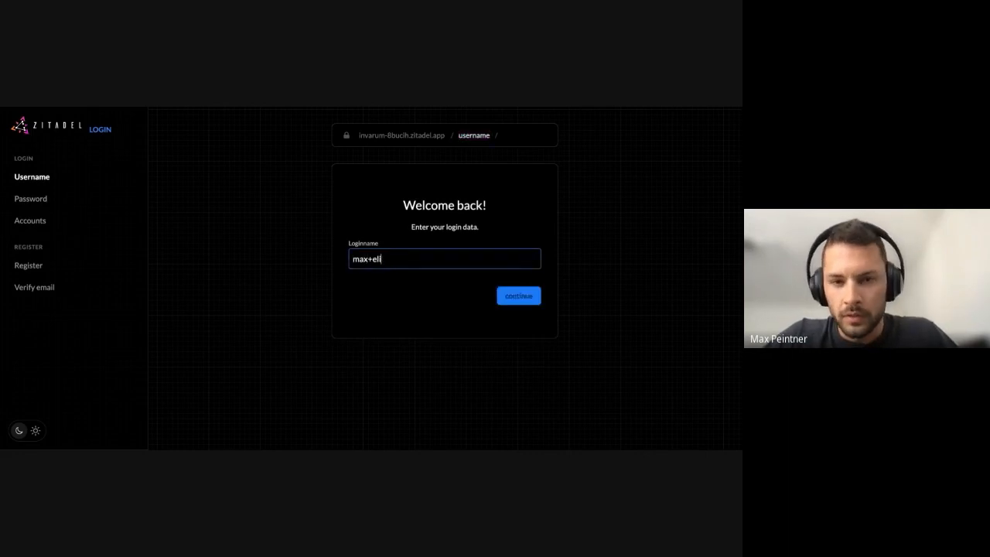
click(519, 296)
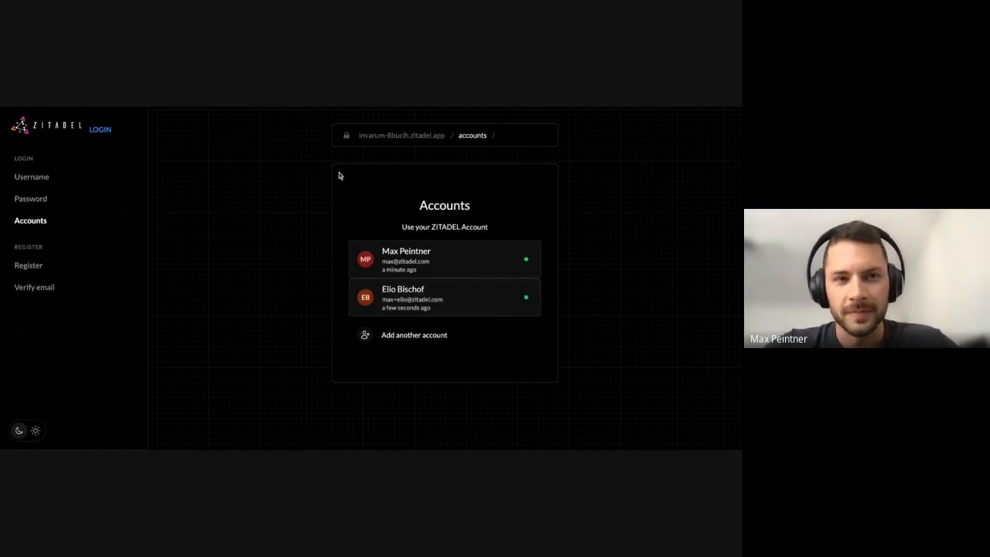
mouse_move(197, 109)
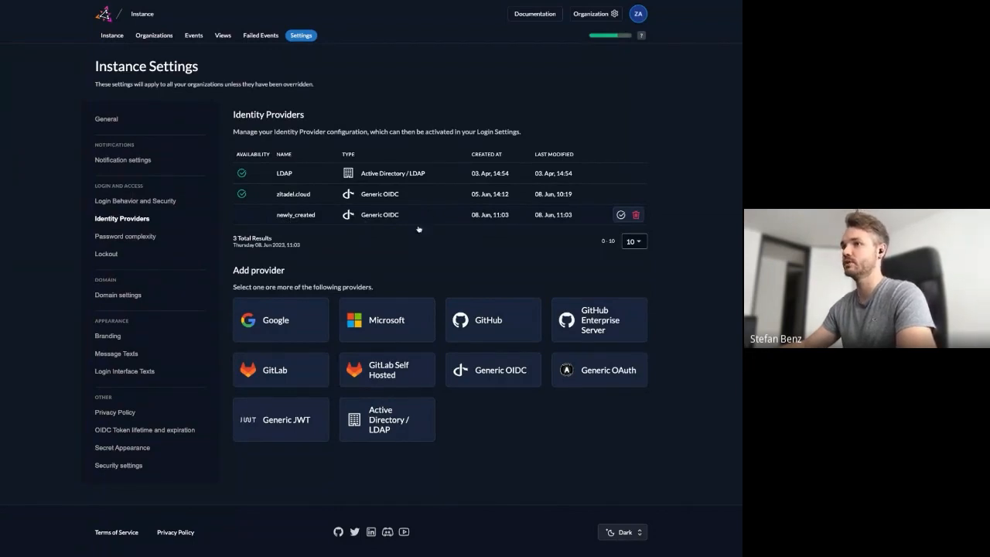
mouse_move(539, 254)
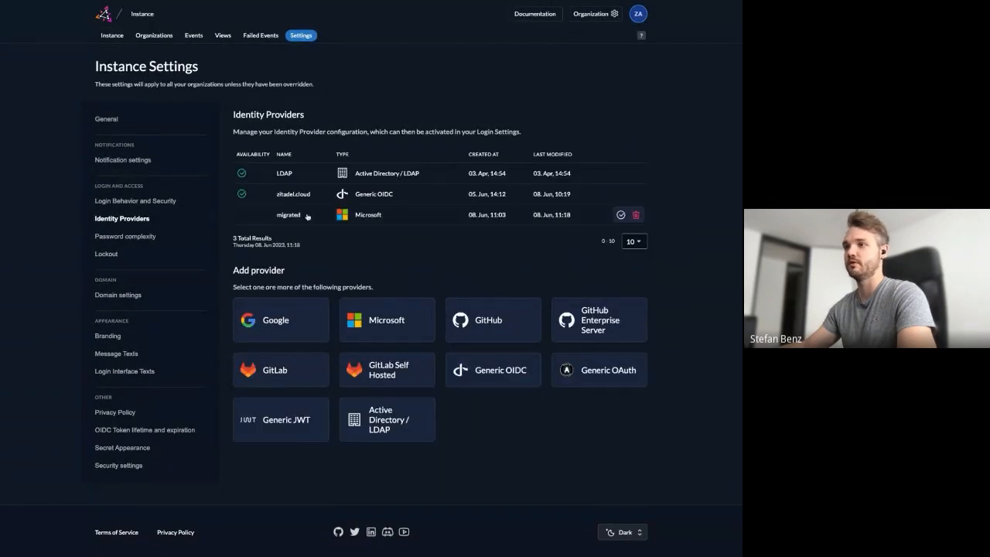
mouse_move(396, 216)
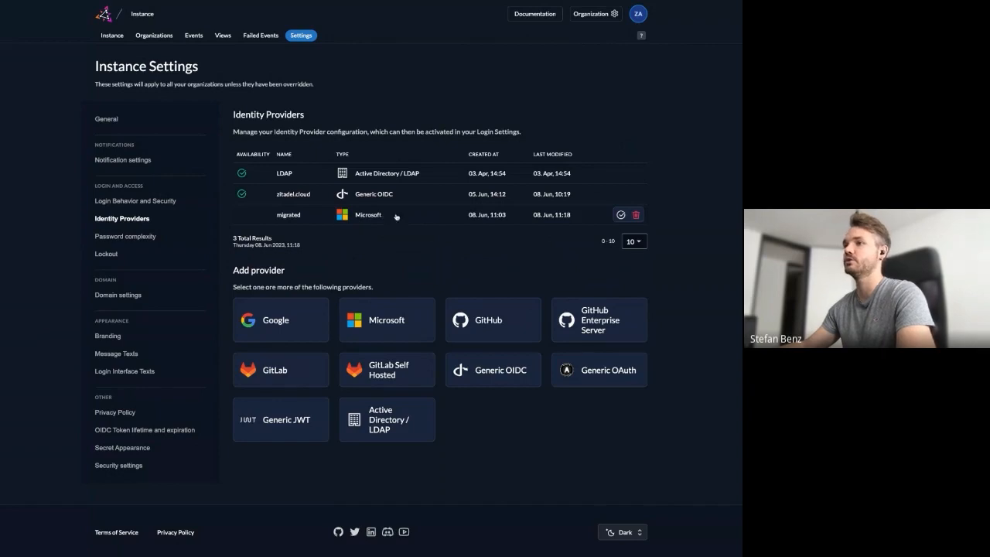
mouse_move(467, 229)
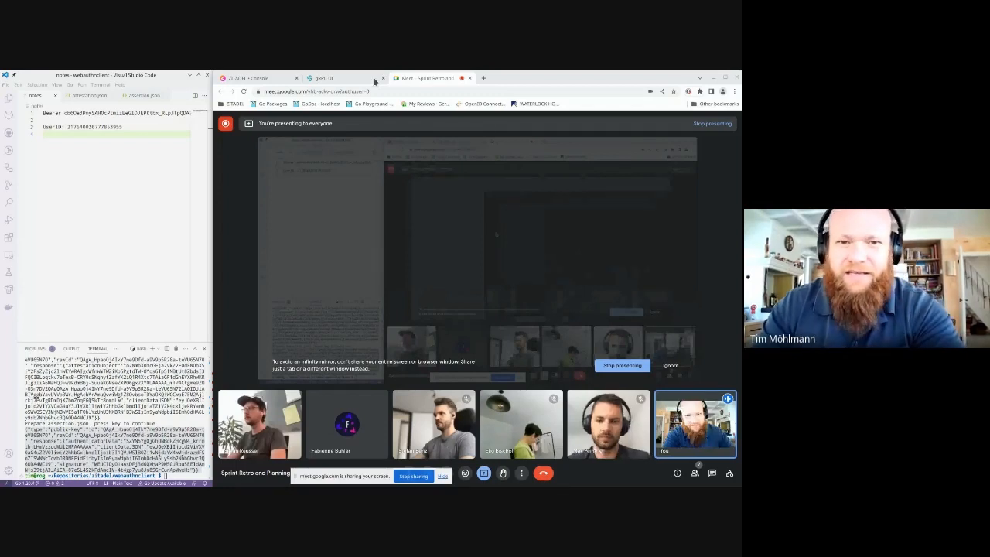
Switch to the gRPC Web UI page connected to localhost
click(321, 77)
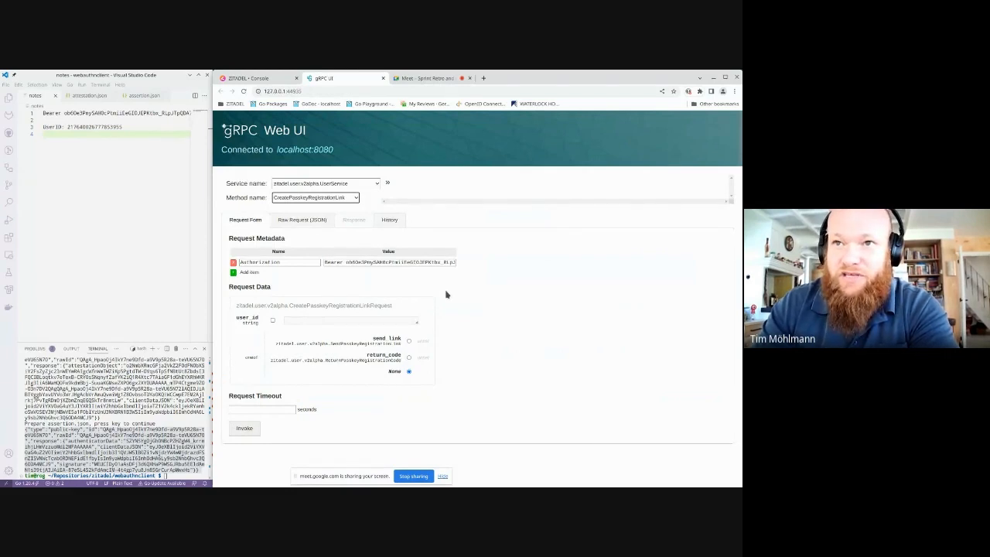
mouse_move(464, 305)
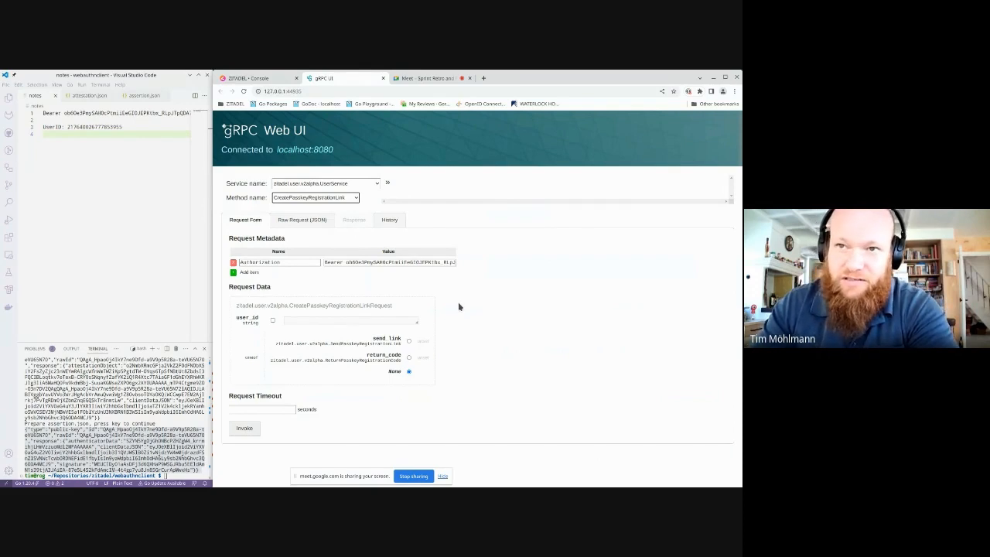
mouse_move(495, 327)
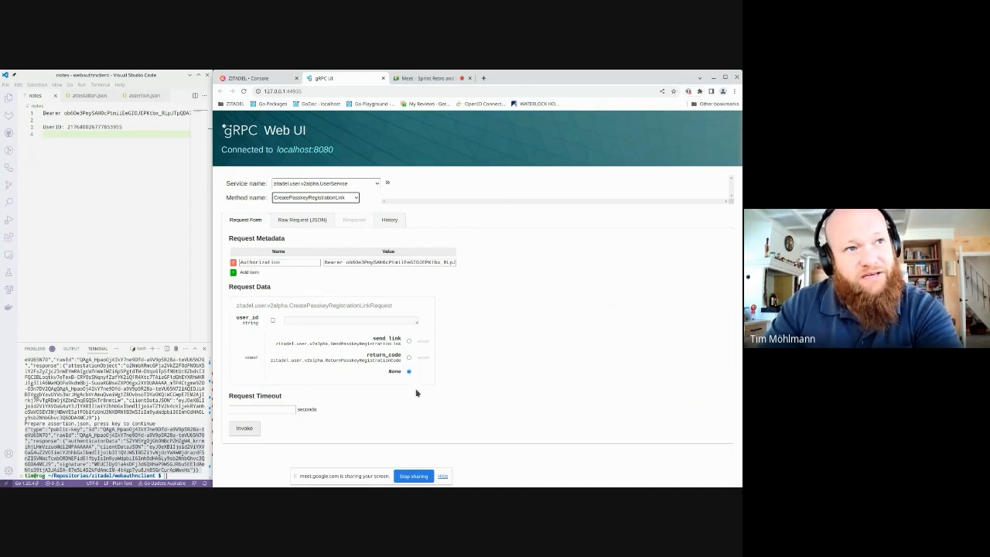
mouse_move(417, 387)
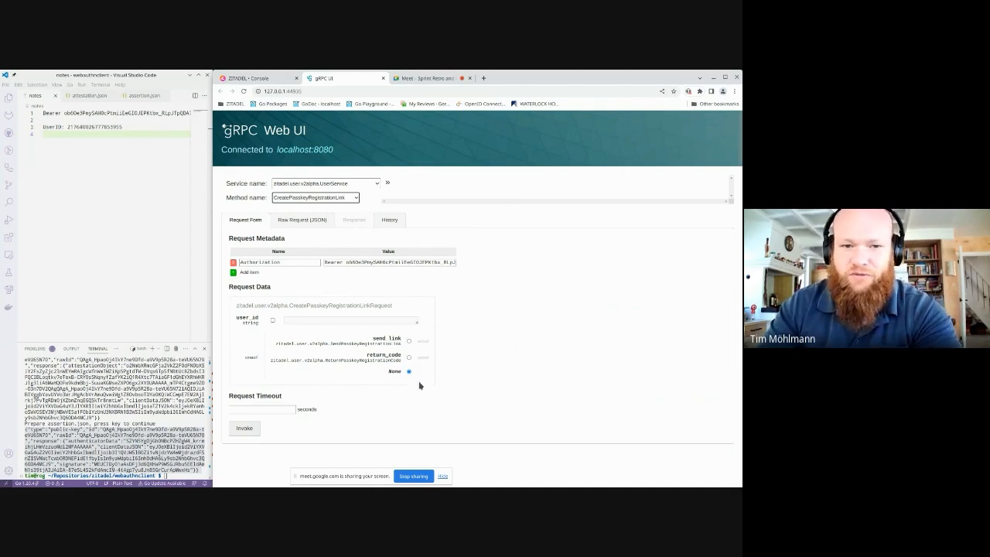
mouse_move(424, 297)
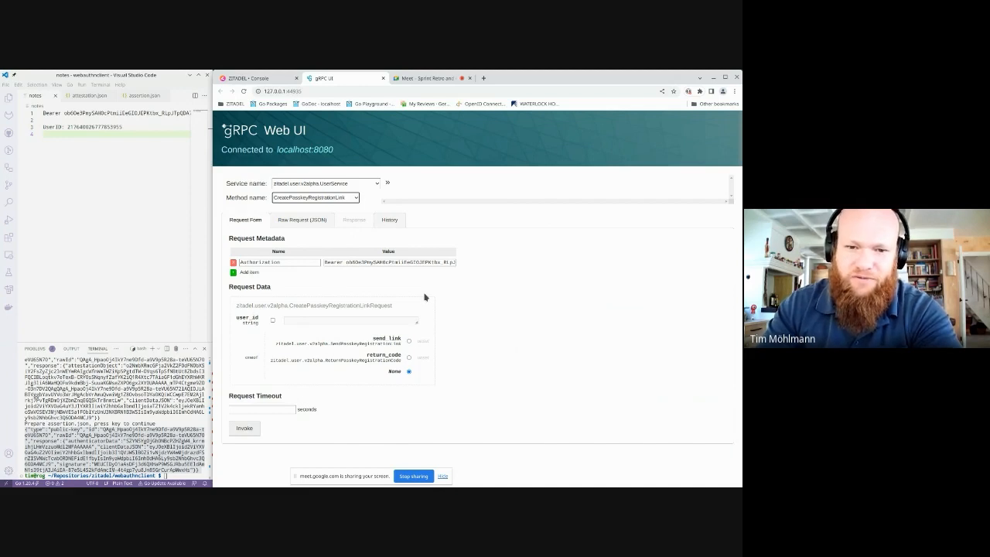
Invoke CreatePasskeyRegistrationLink with return_code and select the returned code id and code
click(408, 361)
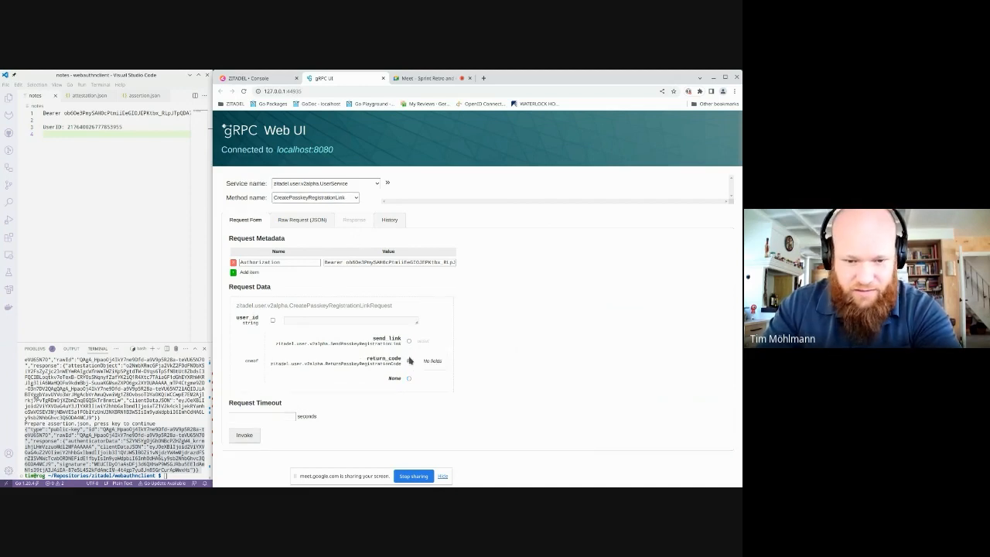
click(409, 361)
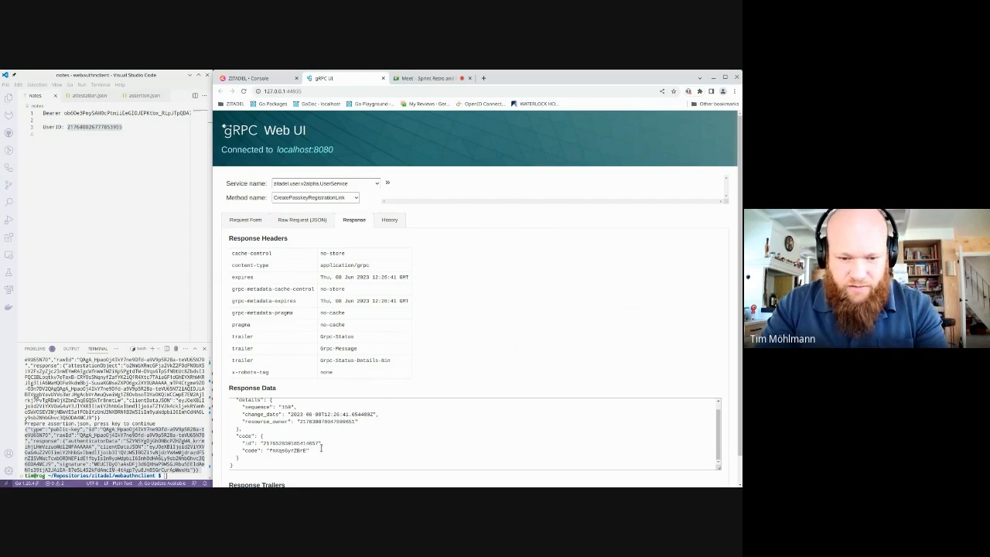
drag(240, 442, 318, 452)
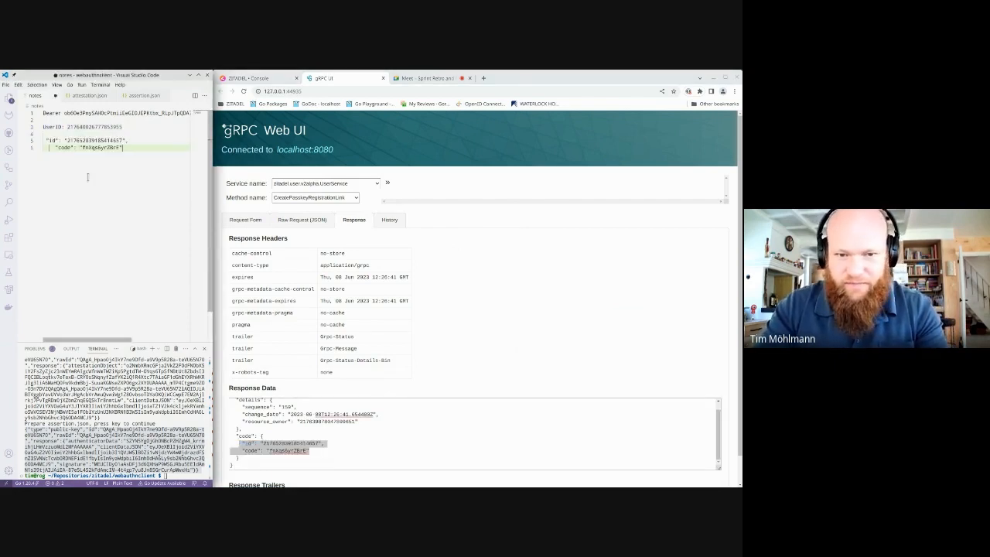
click(313, 198)
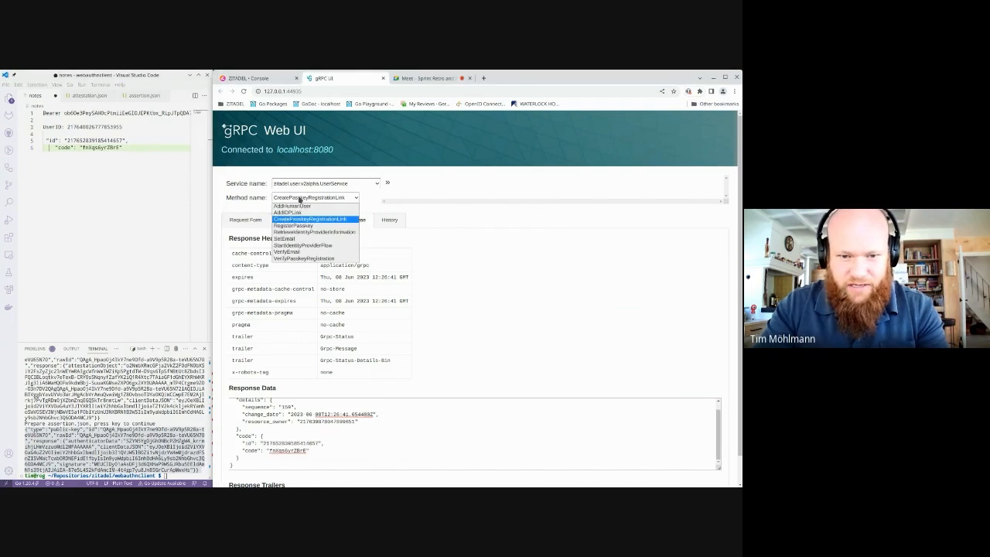
mouse_move(294, 226)
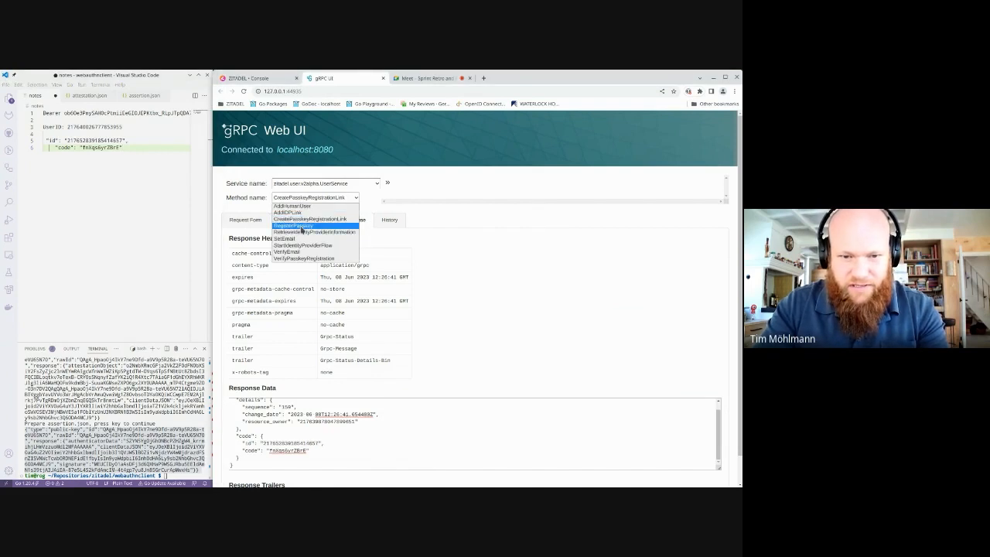
Invoke RegisterPasskey for the user using the one-time registration code
click(292, 226)
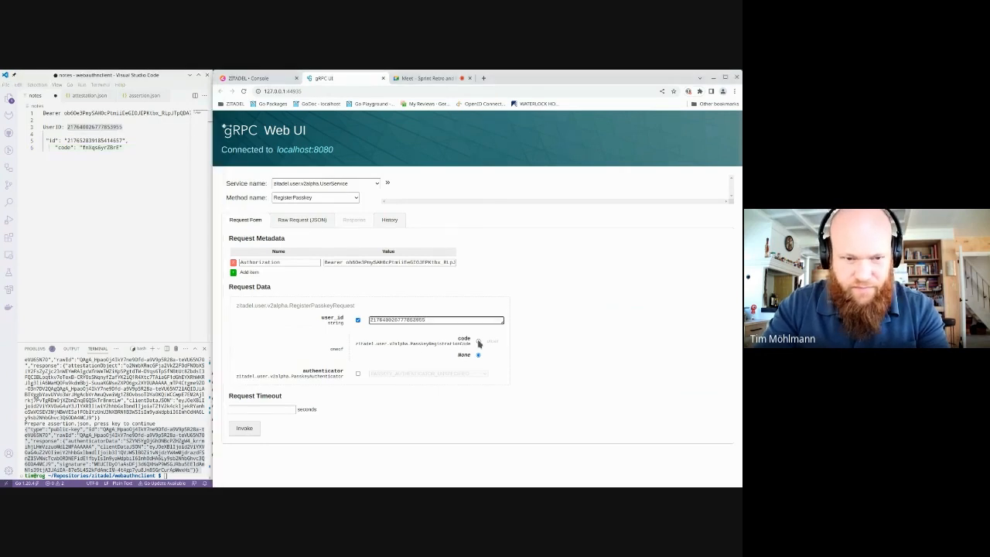
click(480, 342)
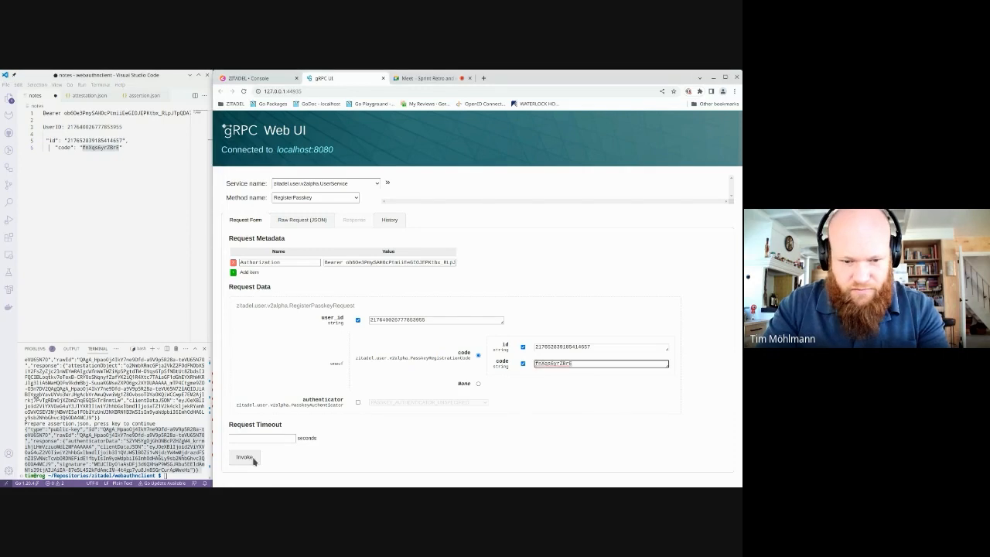
click(245, 458)
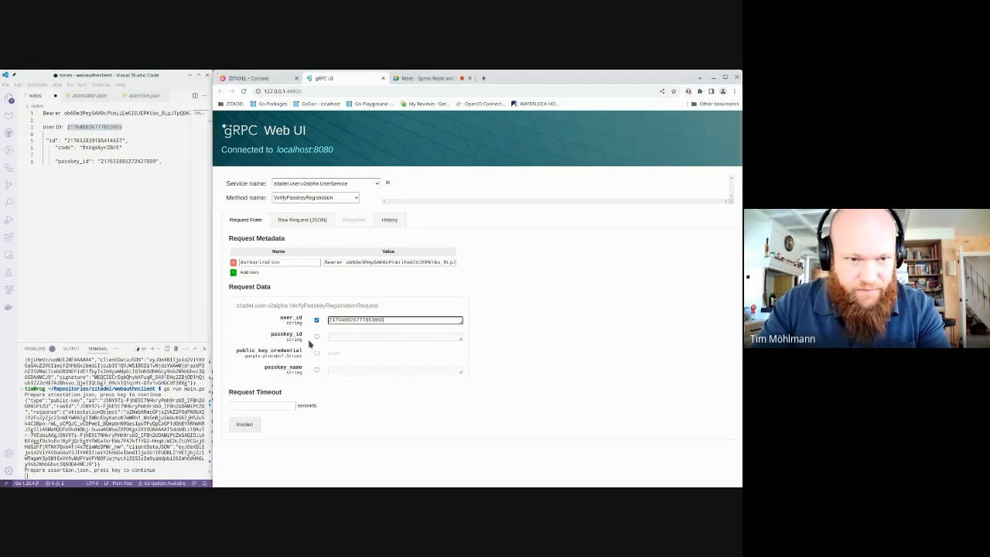
Invoke VerifyPasskeyRegistration with the passkey id, credential and passkey name 'myName'
click(316, 336)
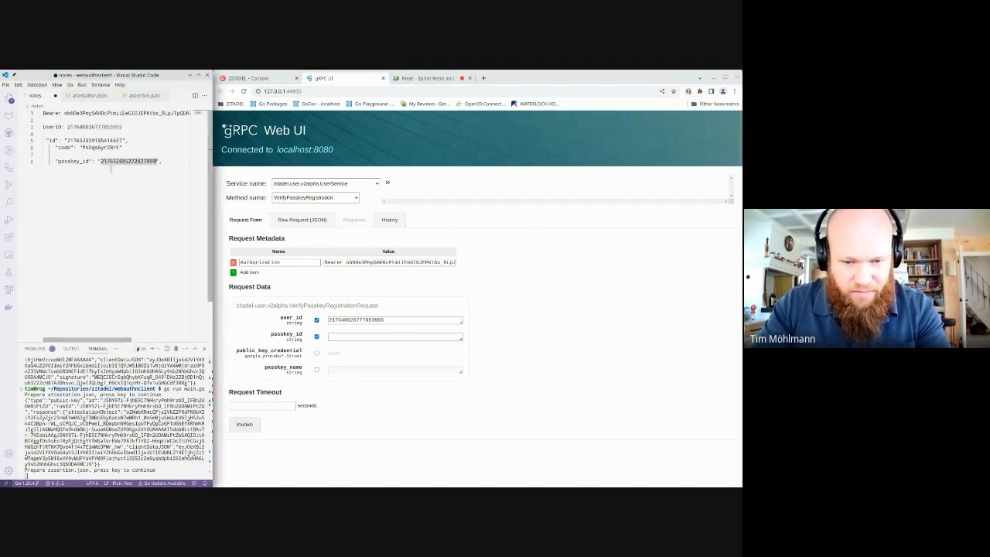
click(395, 338)
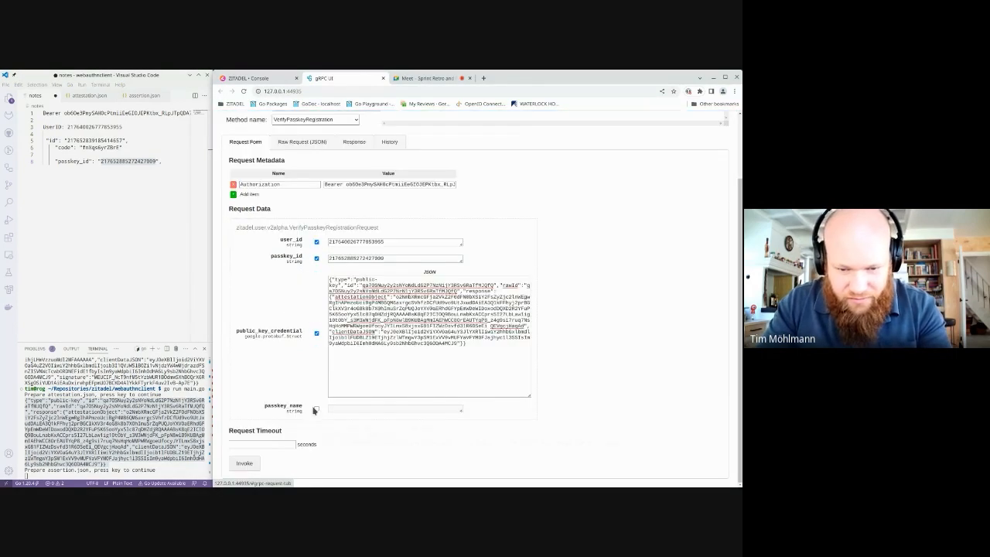
text(myName)
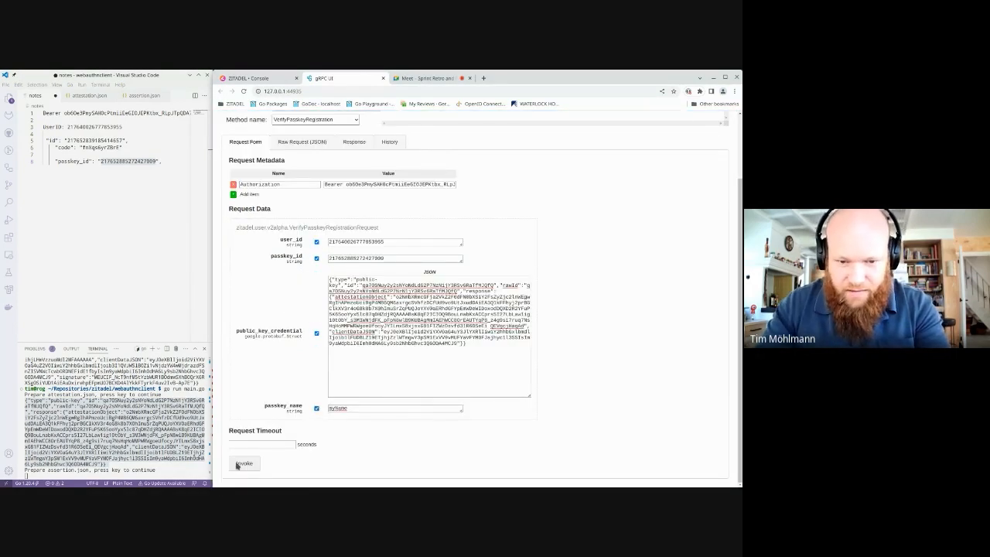
click(244, 465)
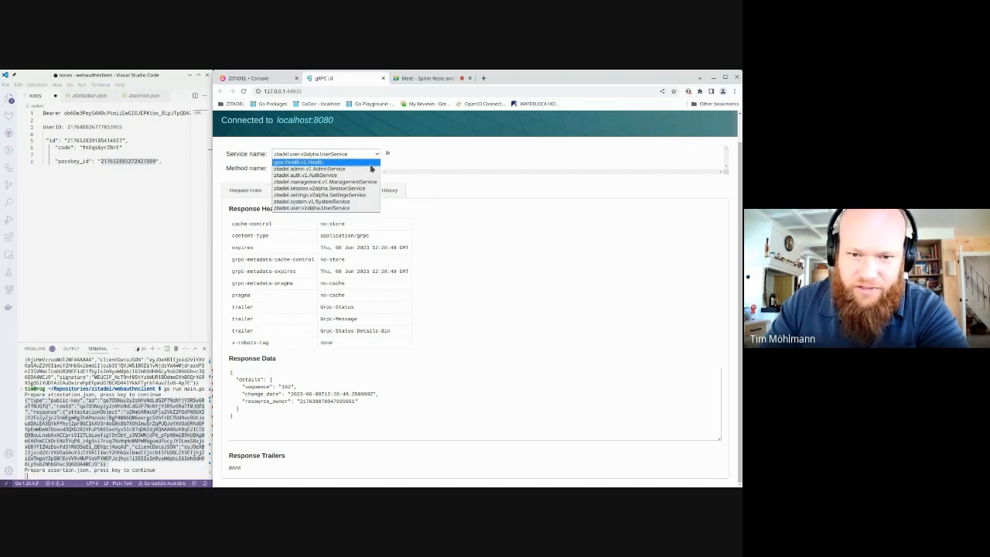
click(319, 189)
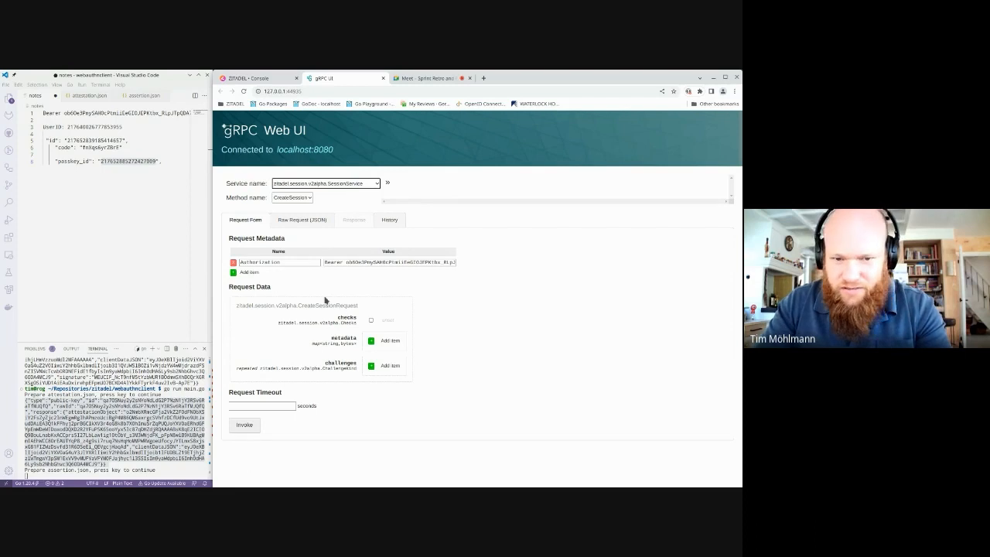
click(371, 320)
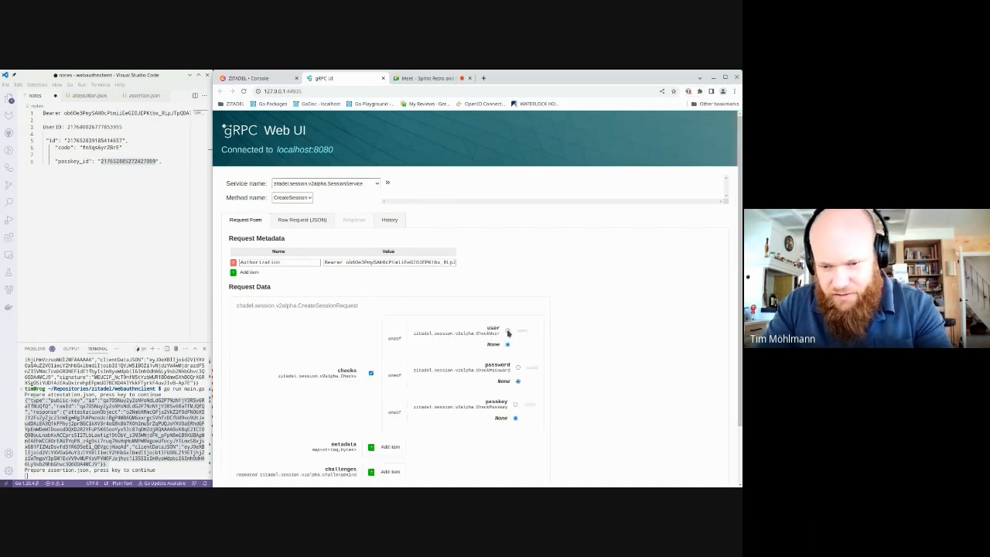
click(508, 333)
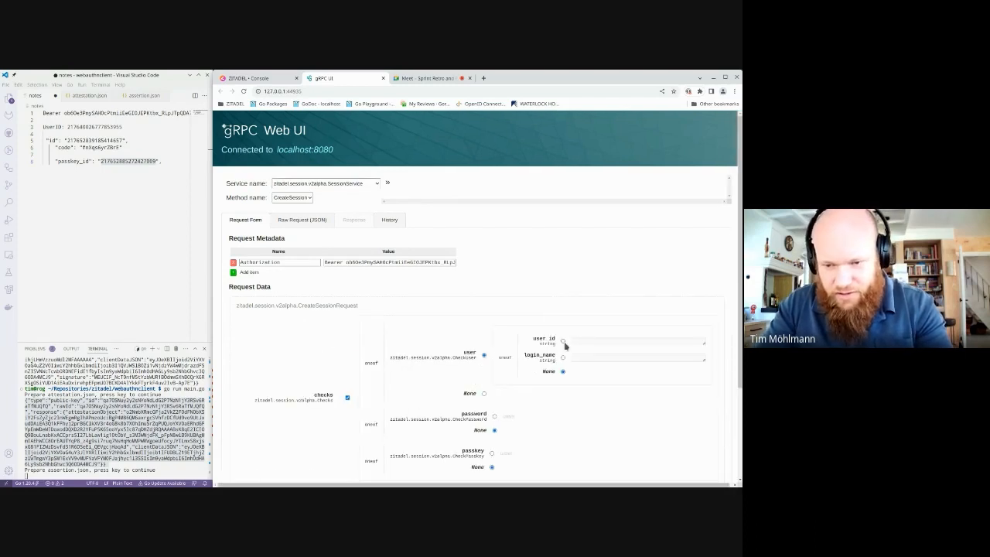
click(563, 341)
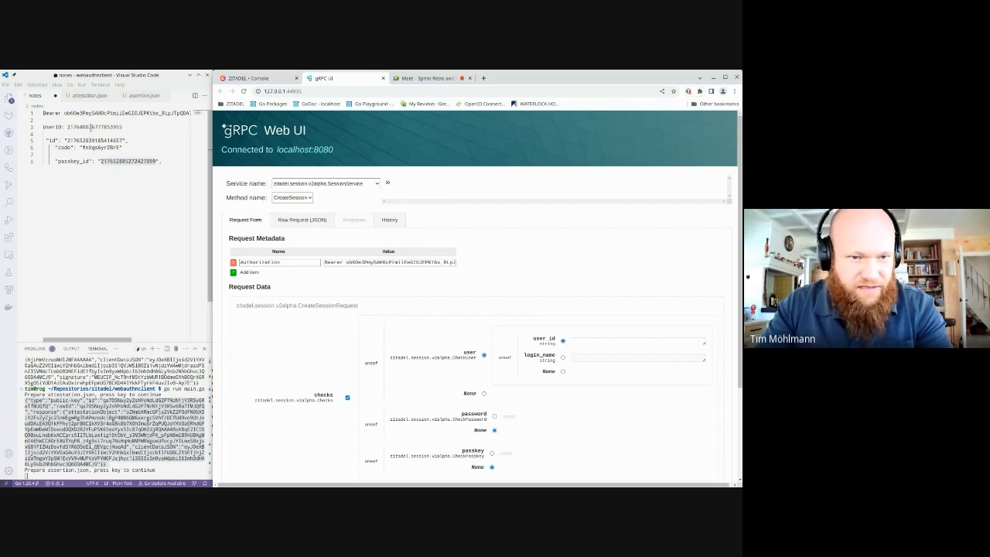
double_click(80, 127)
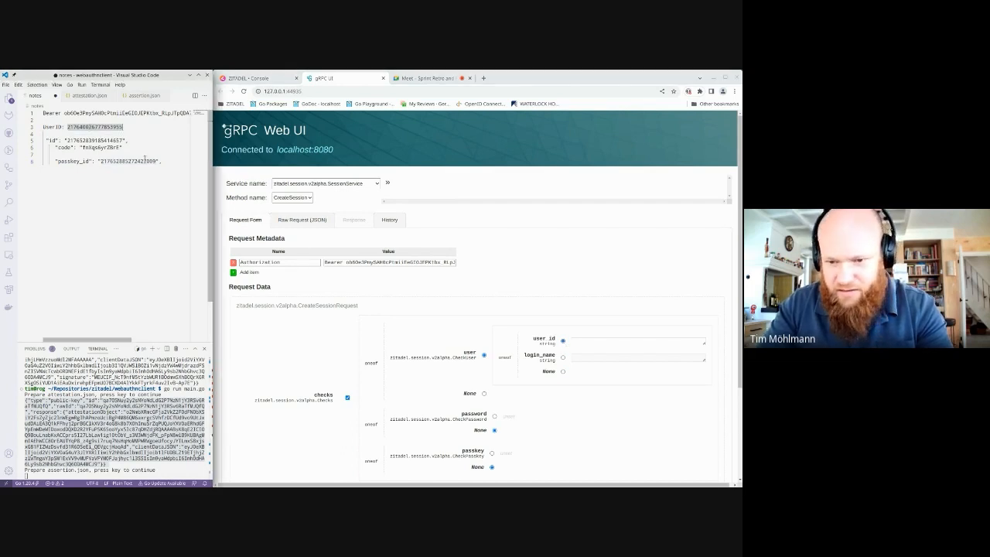
text(217640026777853955)
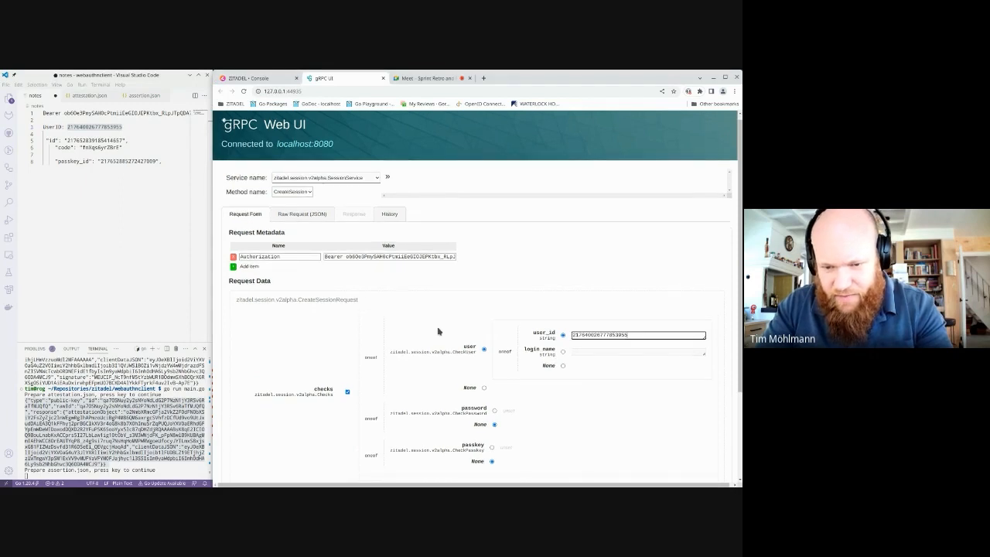
scroll(down, 3)
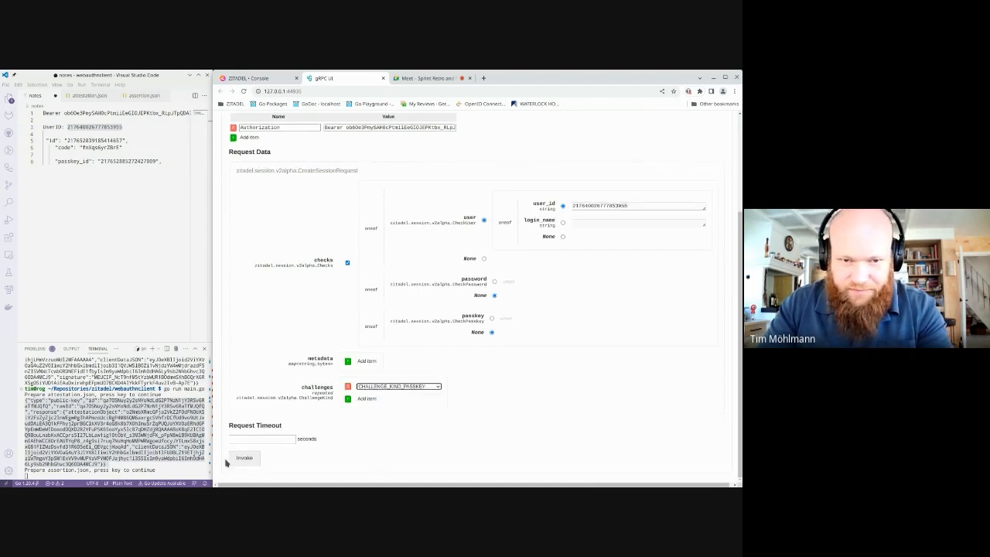
click(245, 458)
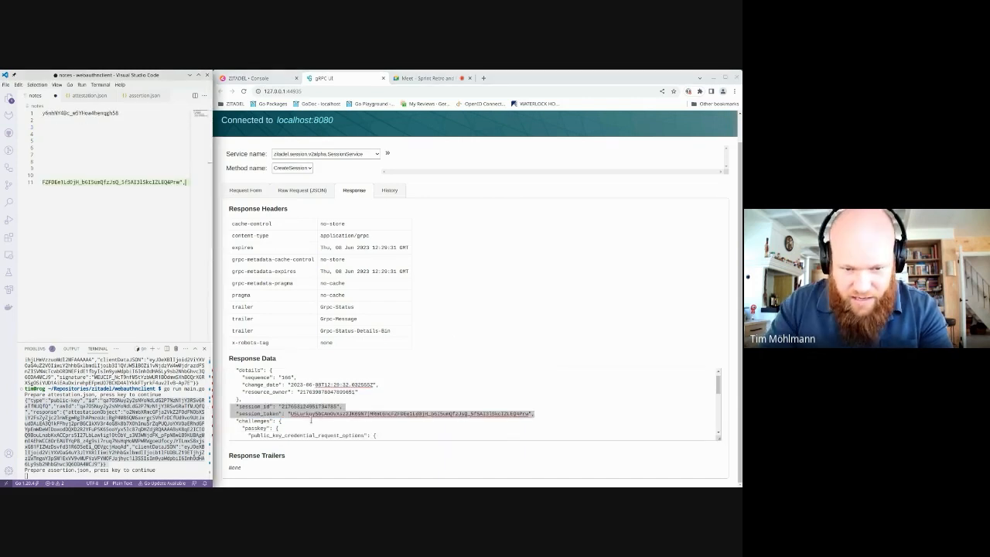
Scroll the CreateSession response to reach the session id, token and passkey challenge
scroll(down, 3)
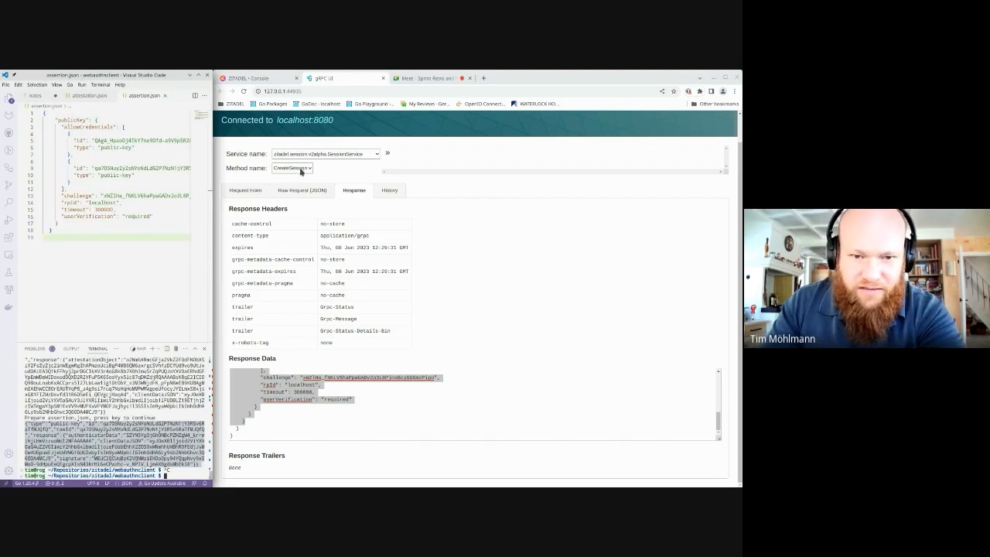
Invoke SetSession with session id, token and the passkey credential assertion data check
click(291, 167)
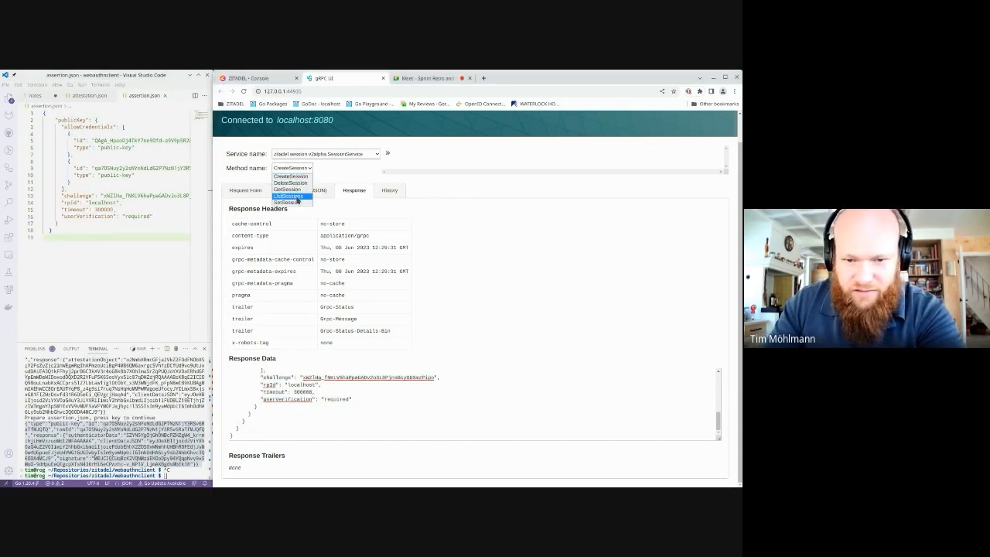
click(291, 198)
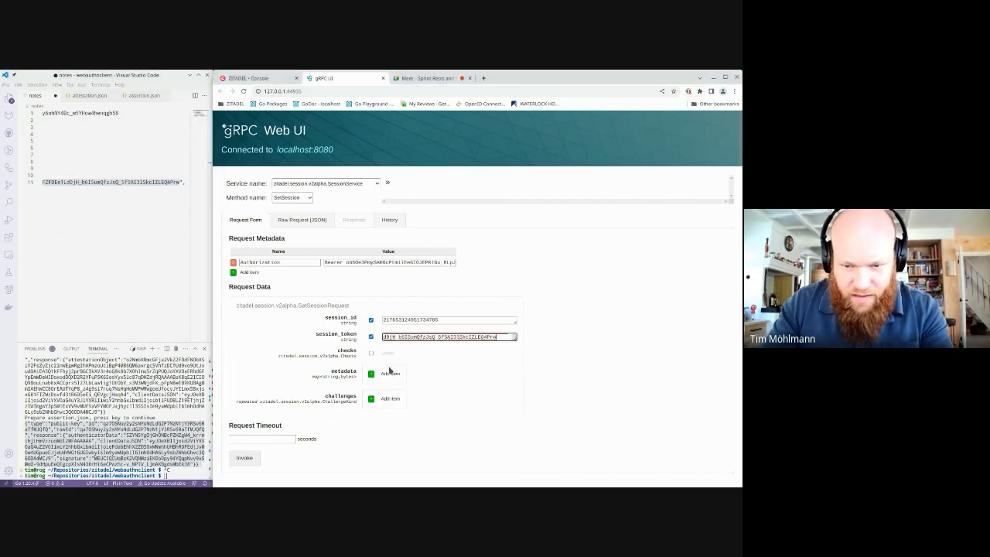
click(371, 354)
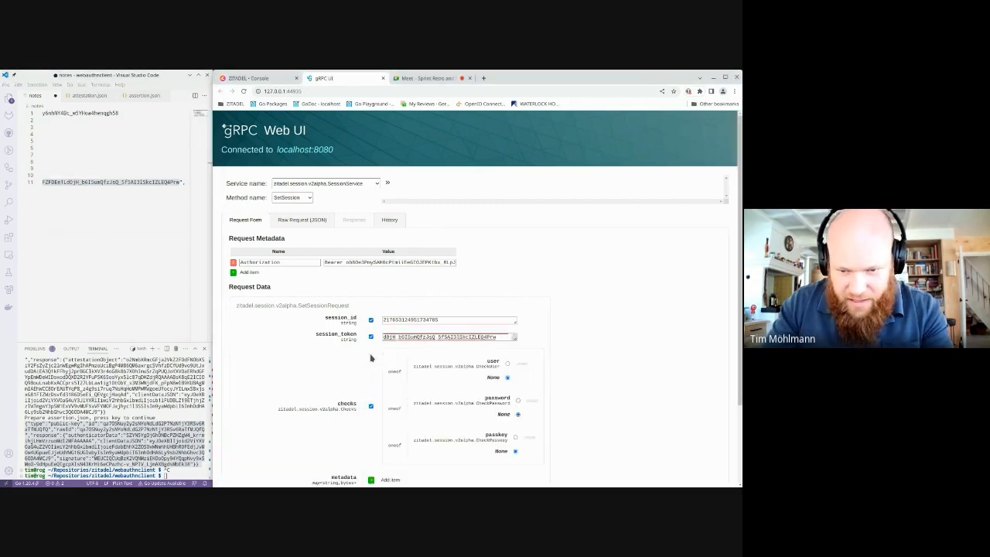
click(517, 439)
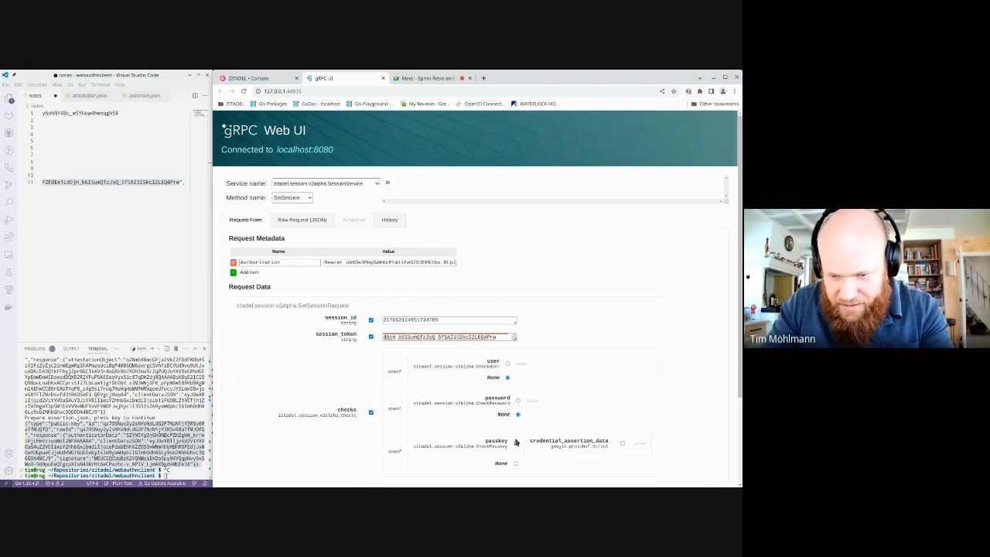
scroll(down, 3)
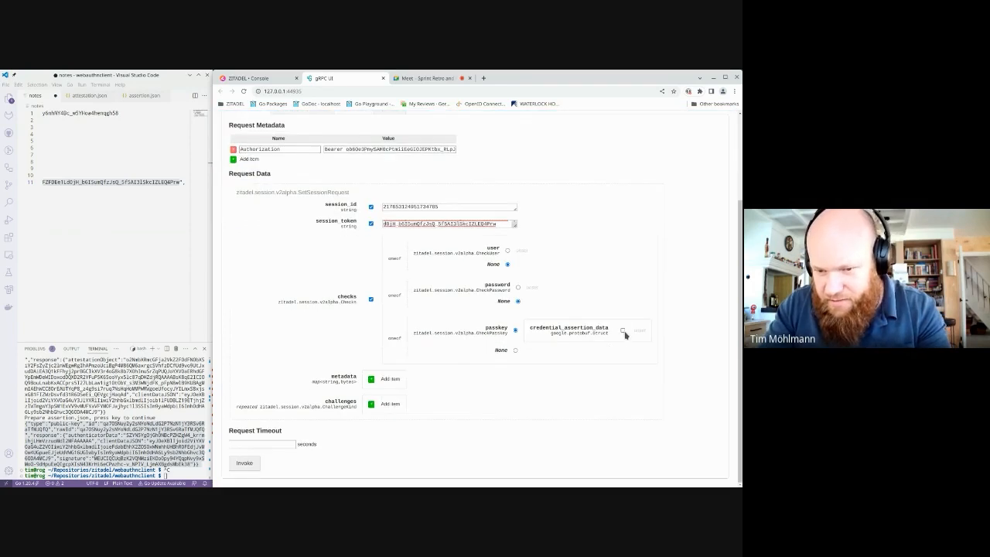
click(622, 331)
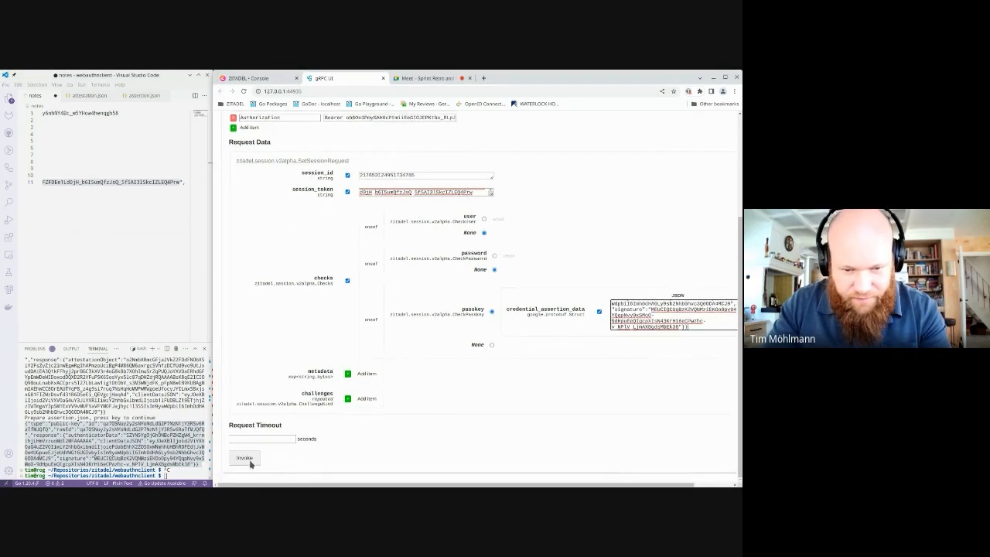
click(244, 458)
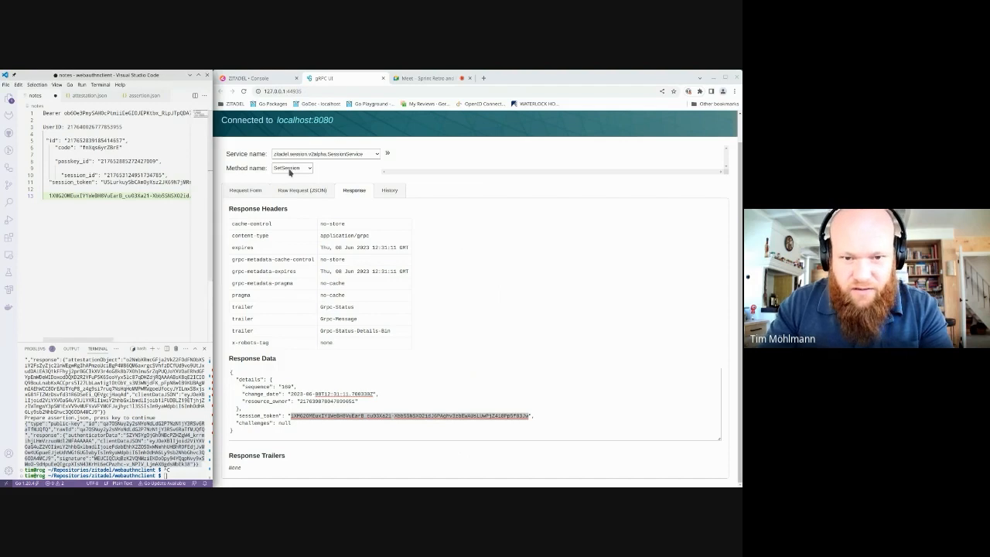
Invoke GetSession with the session ID and new token, highlighting the passkey verifiedAt details in the response
click(291, 167)
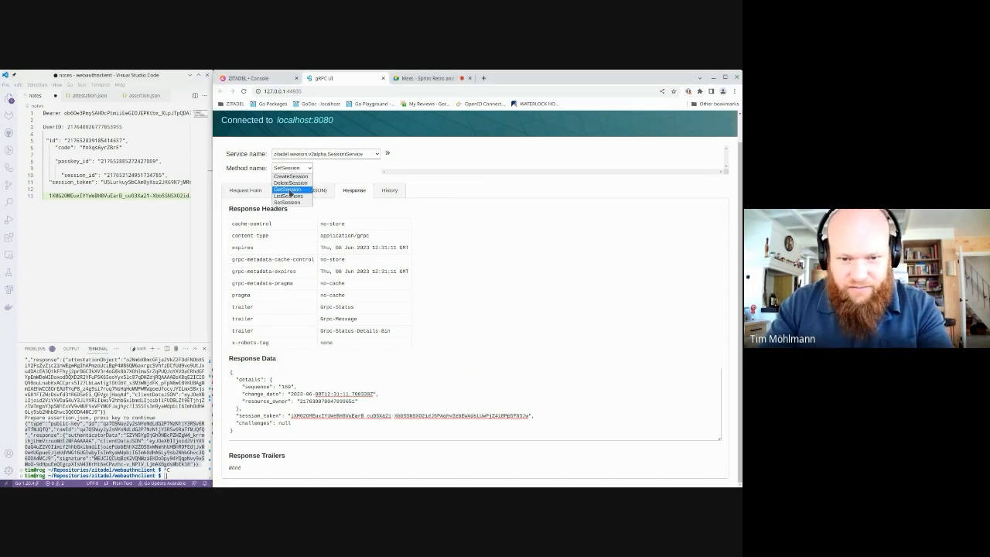
click(284, 189)
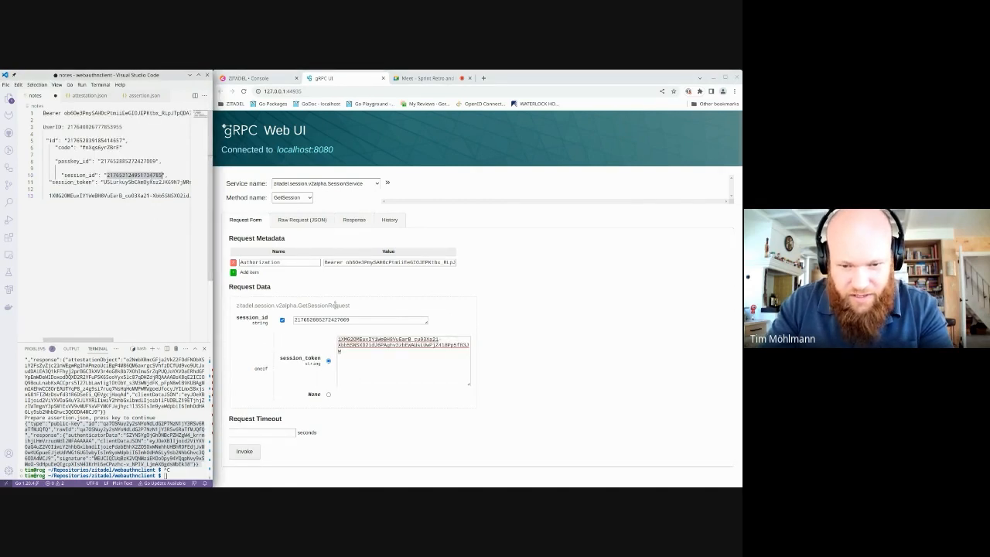
click(245, 452)
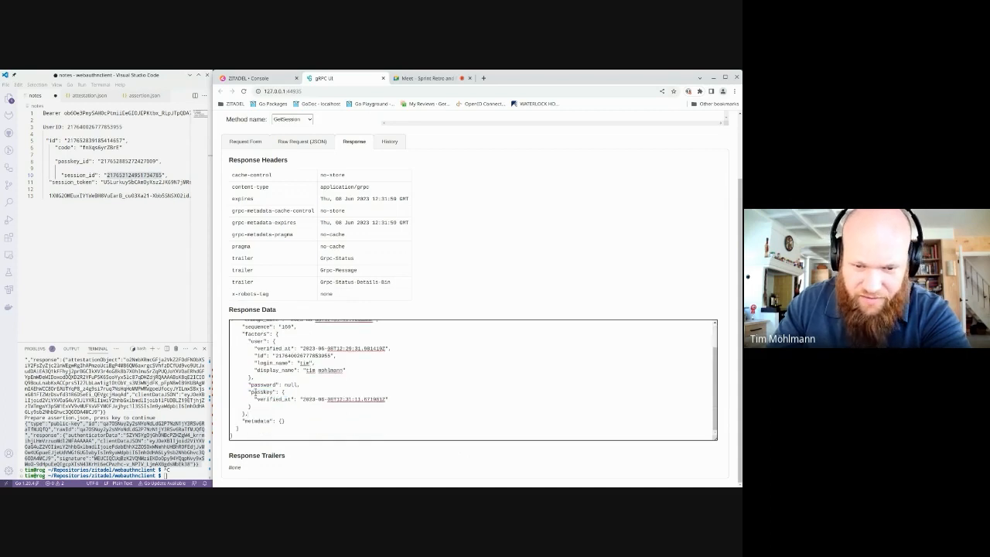
drag(247, 385, 393, 400)
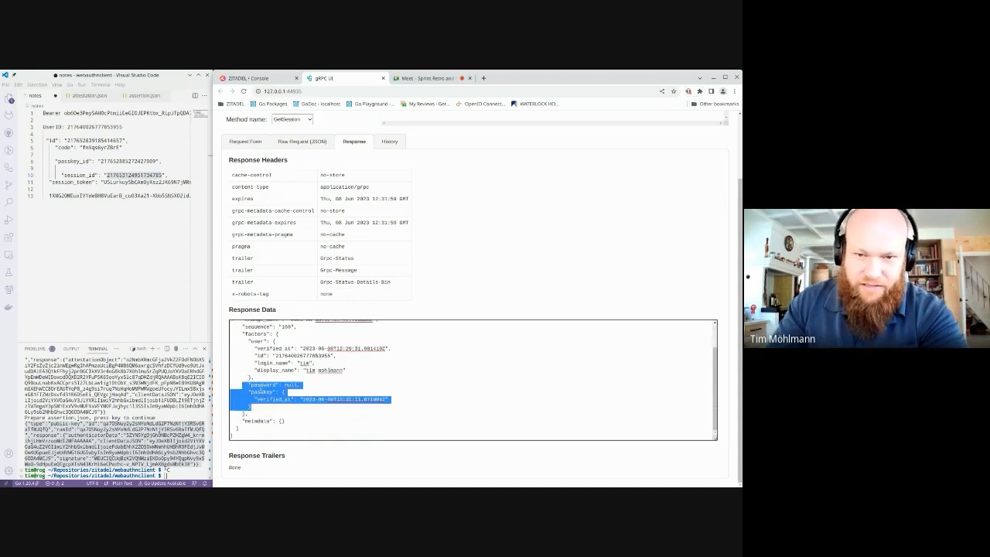